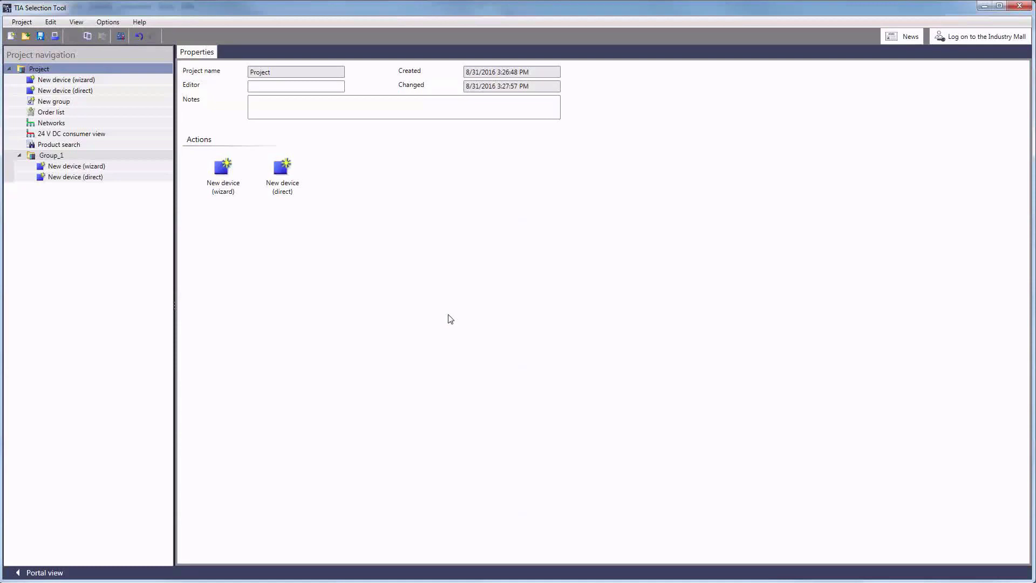
Start a new device and choose an in-switchboard ET 200SP IO system
left_click(222, 172)
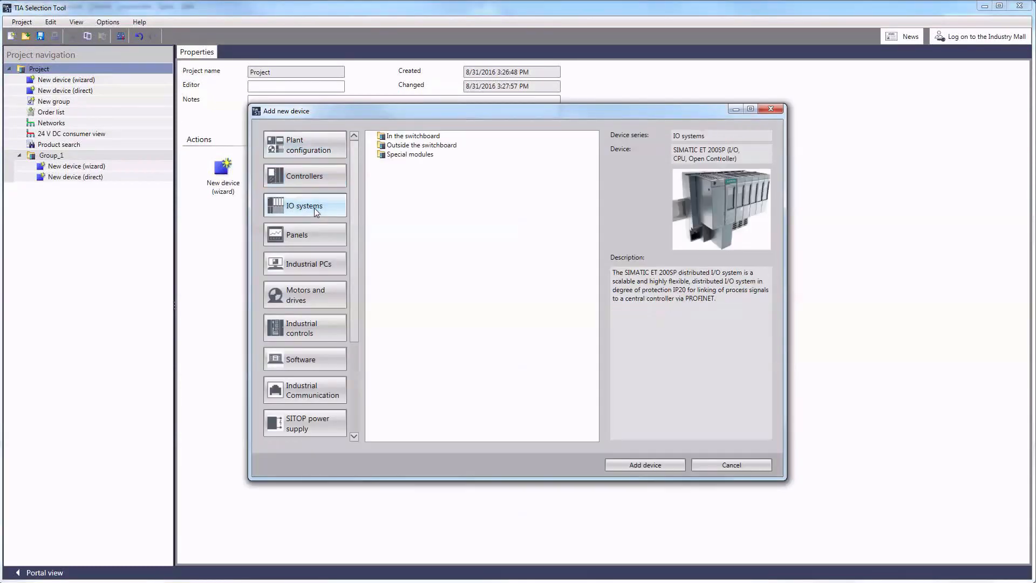
left_click(730, 465)
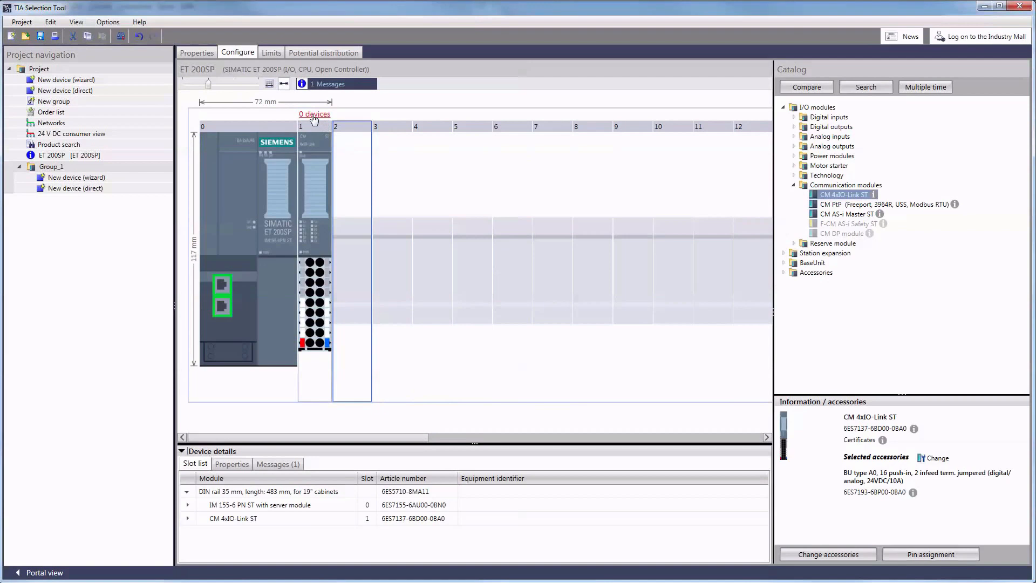
Open the CM 4xIO-Link module's IO-Link devices list from the '0 devices' link
left_click(315, 114)
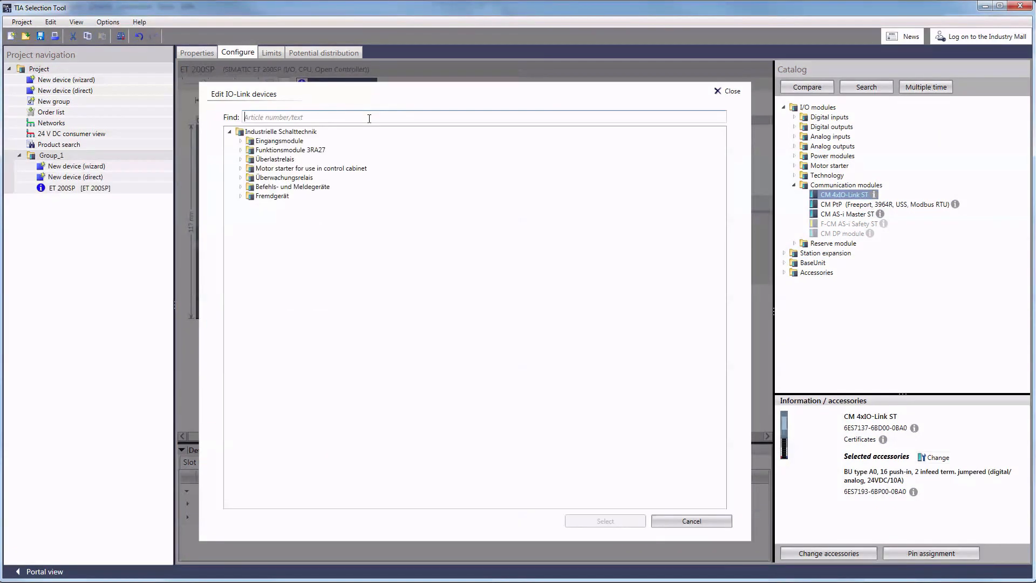
Choose the K20 8 DI IP67 module from Eingangsmodule for port 1
left_click(240, 141)
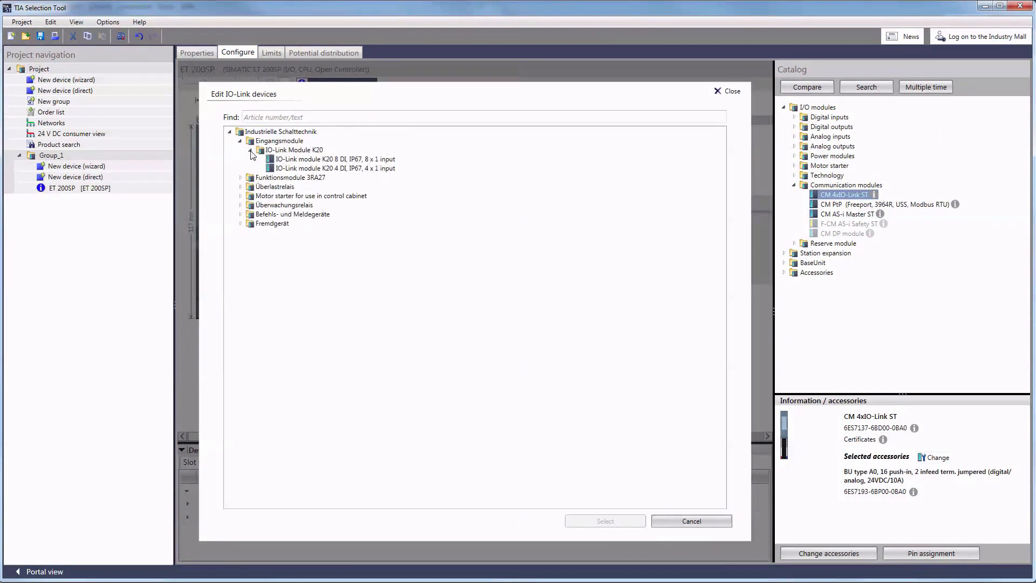
left_click(240, 141)
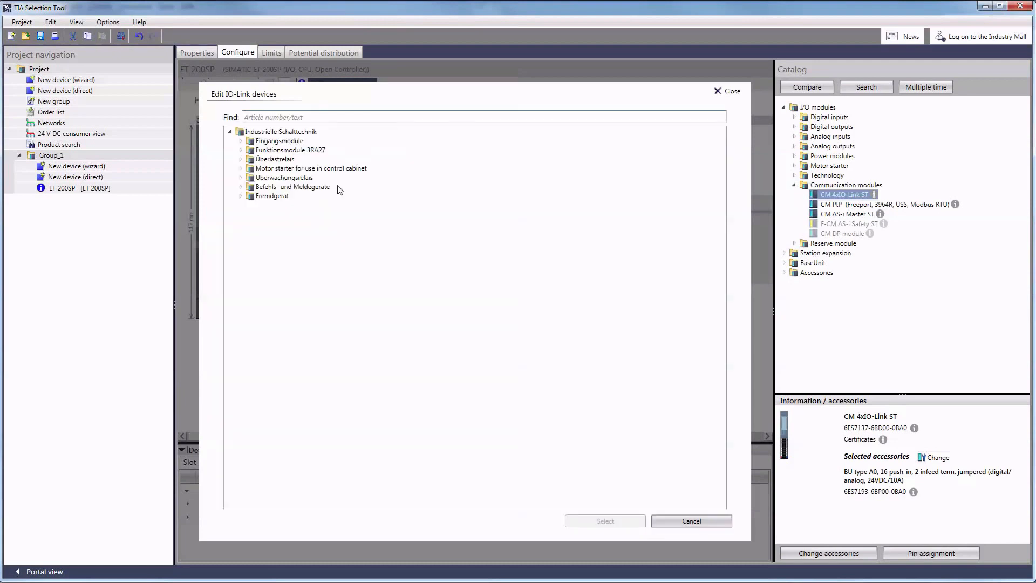
left_click(242, 177)
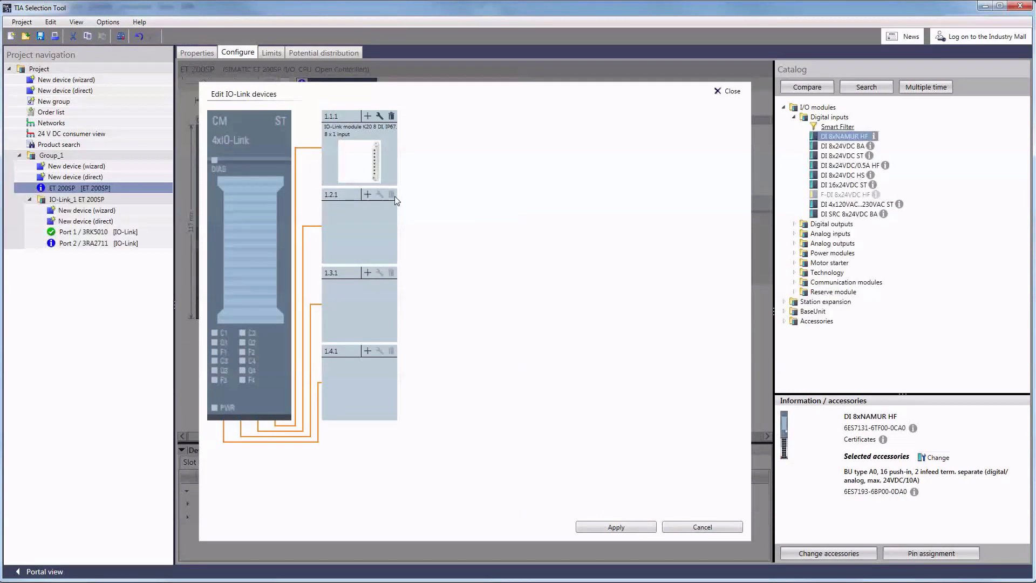
Add SIRIUS NG CONNECT and REVERSING STARTER W. IO-LINK to port 2, then apply
left_click(379, 194)
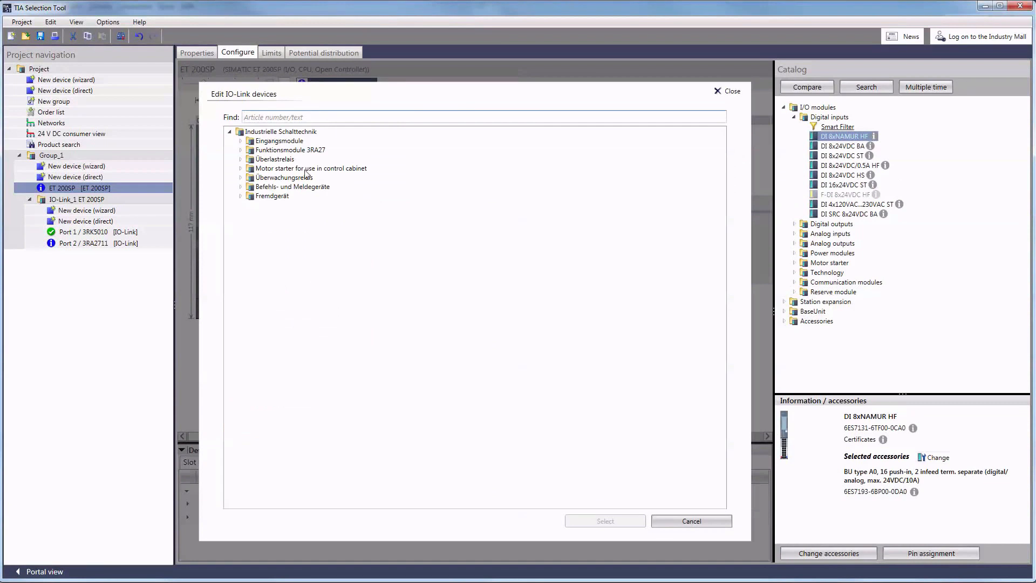
left_click(289, 149)
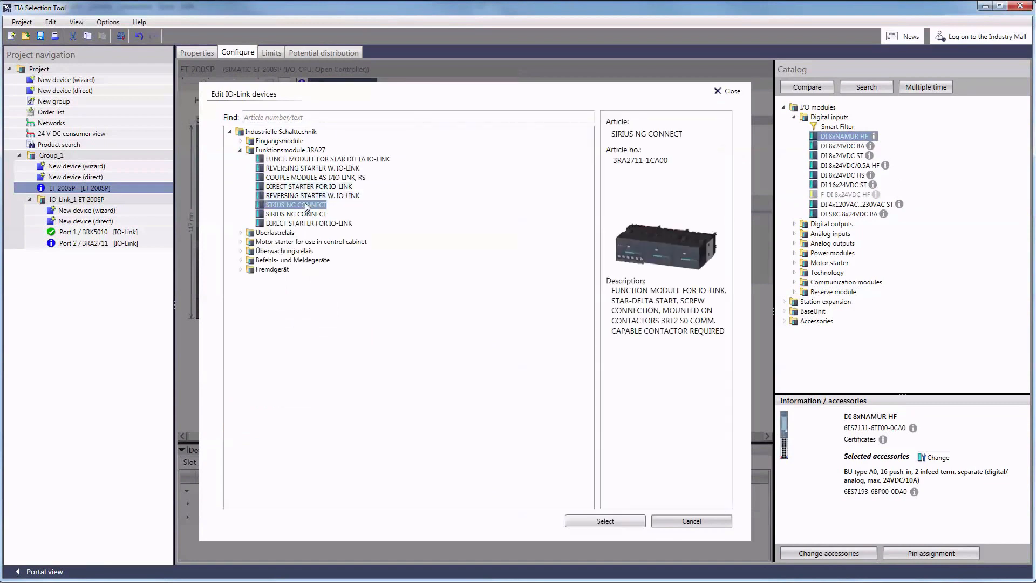
left_click(603, 521)
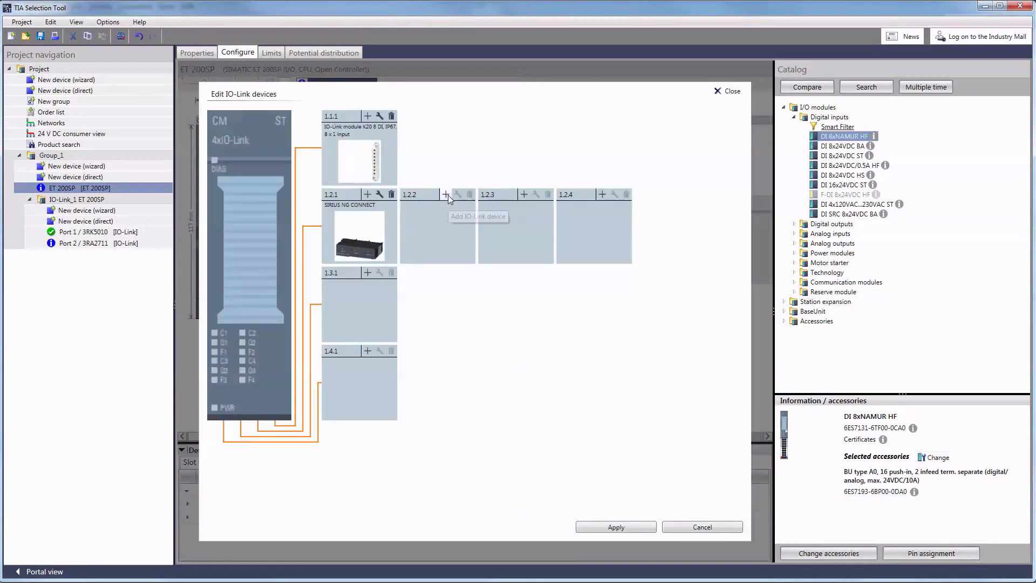
left_click(446, 194)
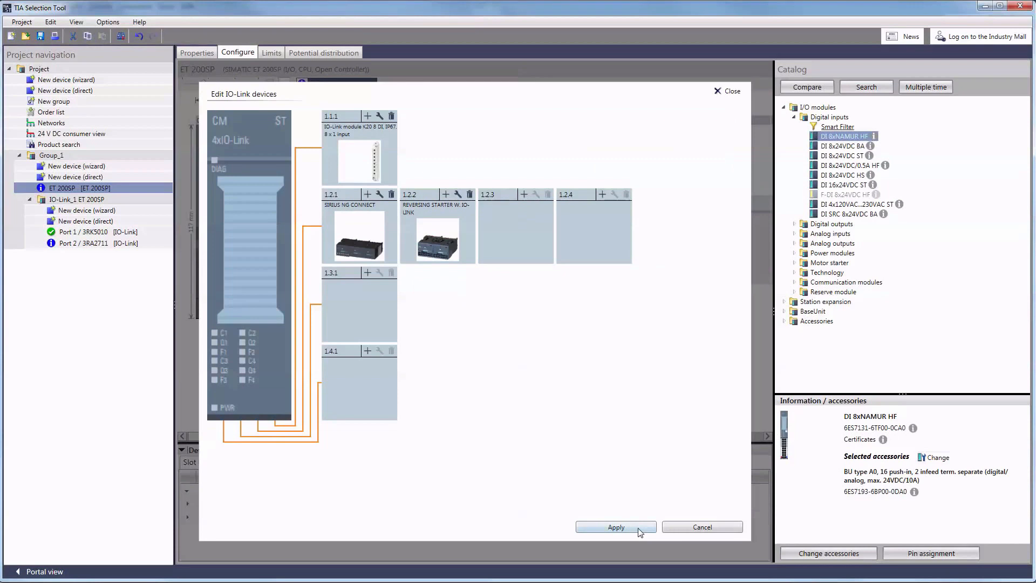
left_click(615, 527)
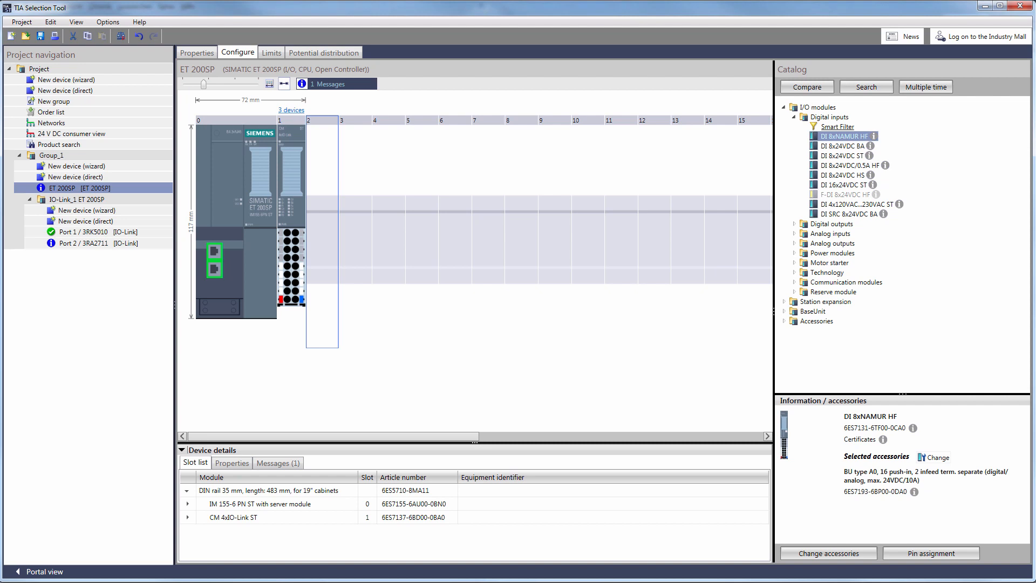
Show Port 1 / 3RK5010 under IO-Link_1 ET 200SP in Project navigation
left_click(77, 199)
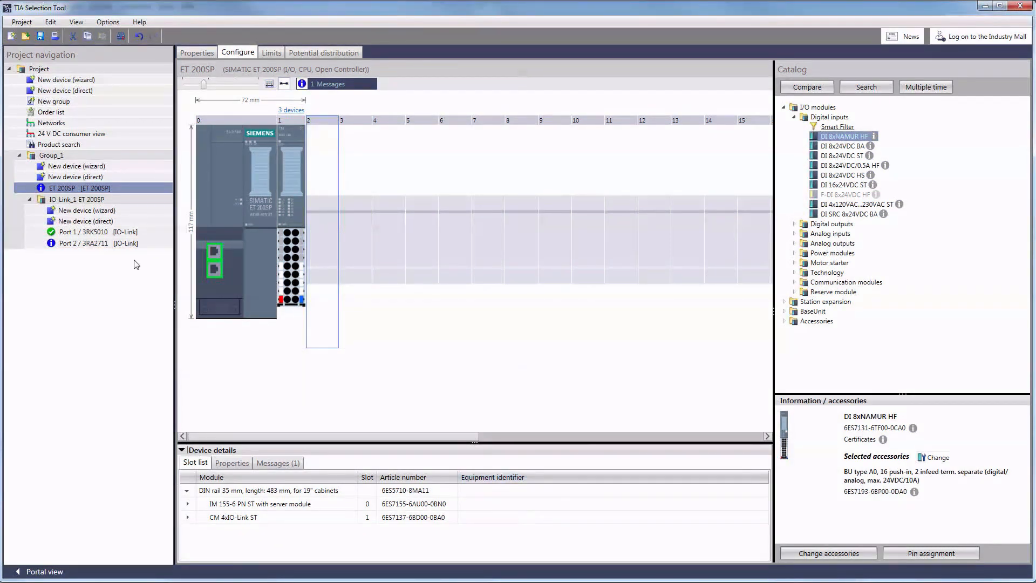
left_click(82, 232)
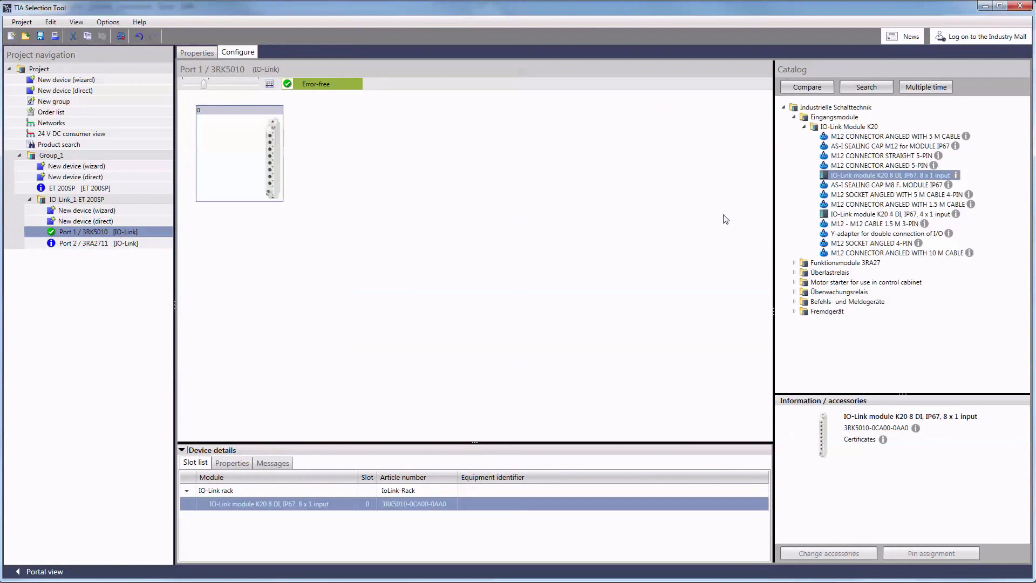
Add AS-I SEALING CAP M8 F. MODULE IP67 to port 1, then view Port 2 / 3RA2711
left_click(892, 185)
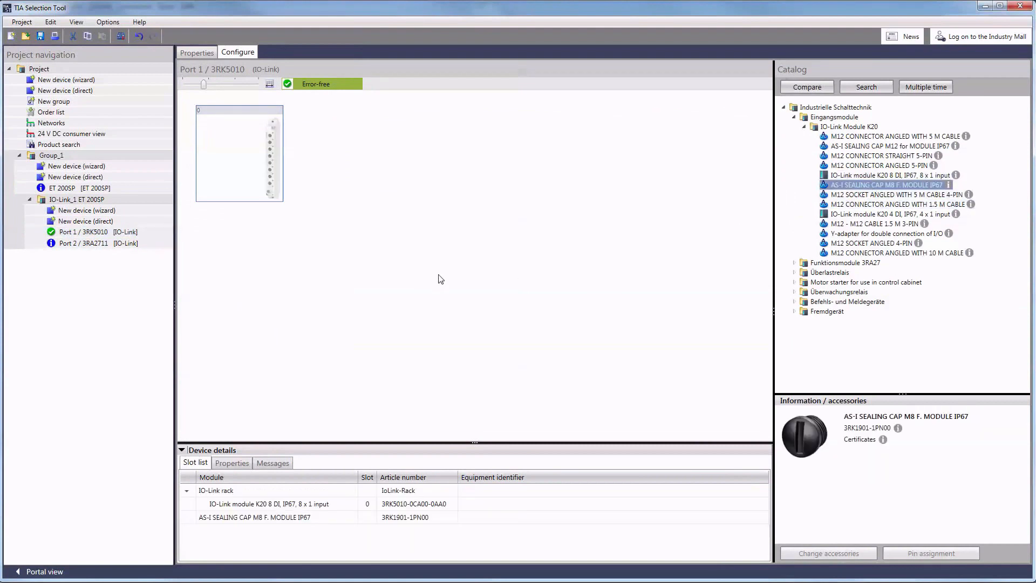
left_click(87, 243)
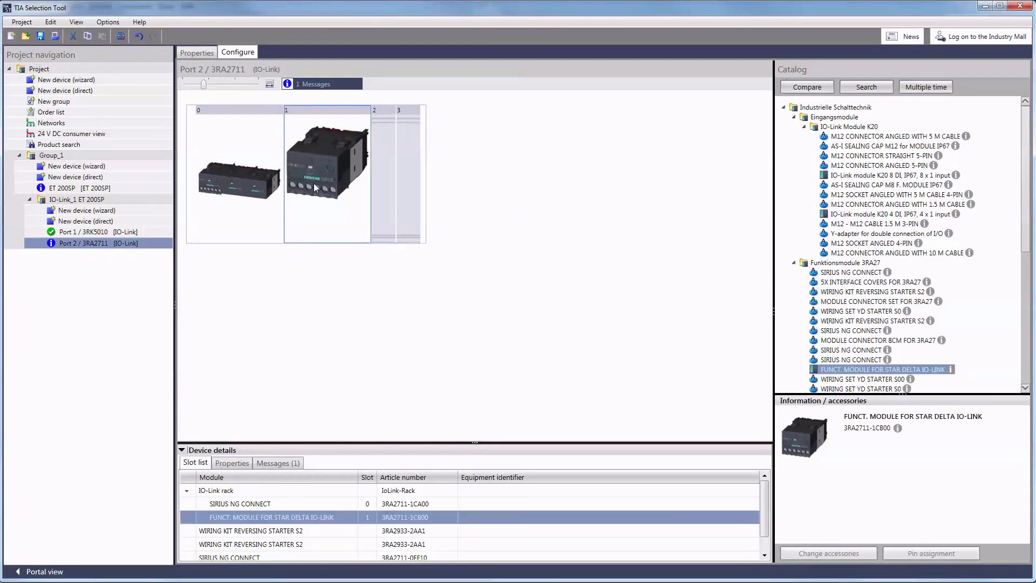
Delete FUNCT. MODULE FOR STAR DELTA IO-LINK from slot 1 via its context menu
right_click(327, 188)
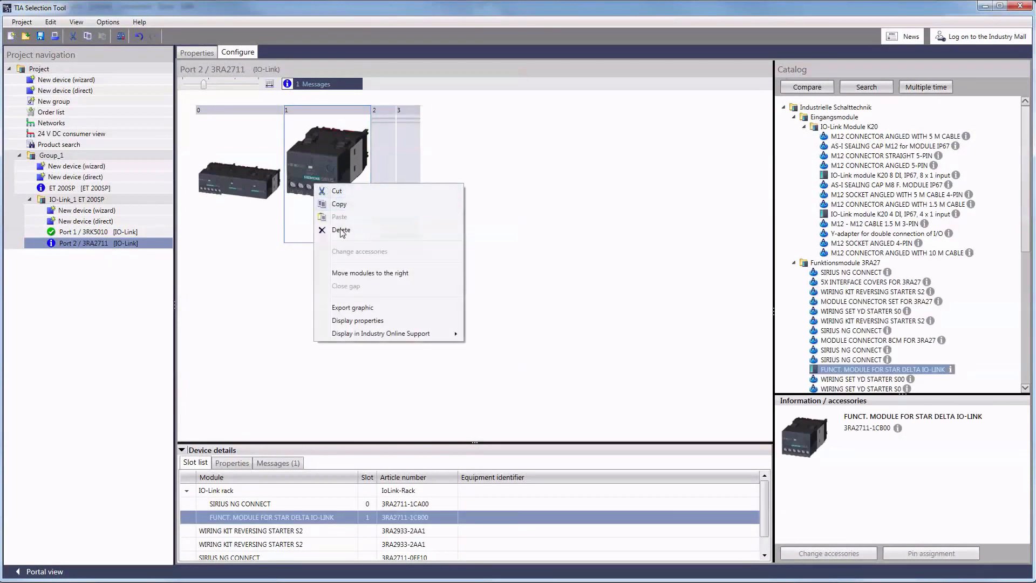
left_click(340, 230)
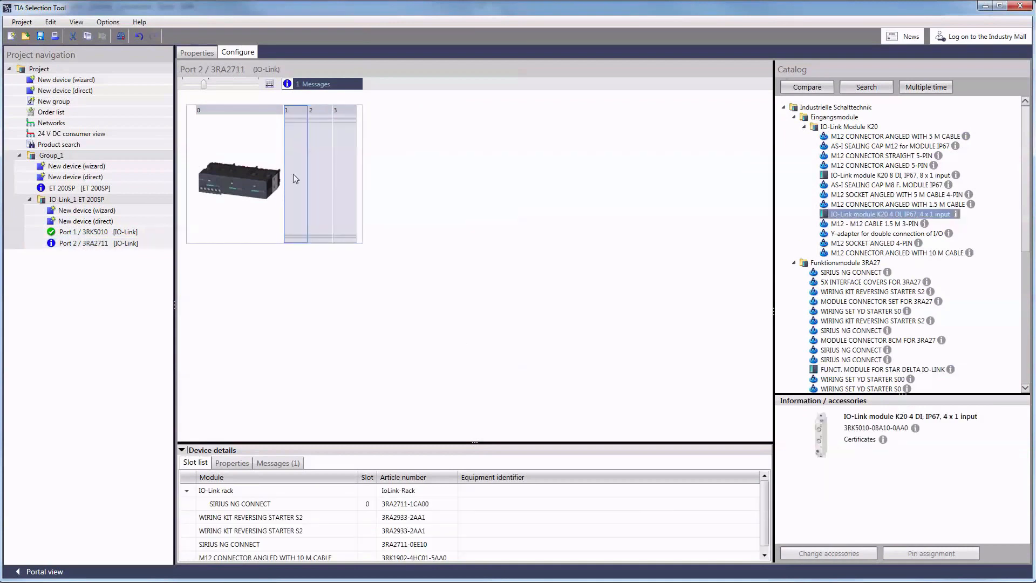